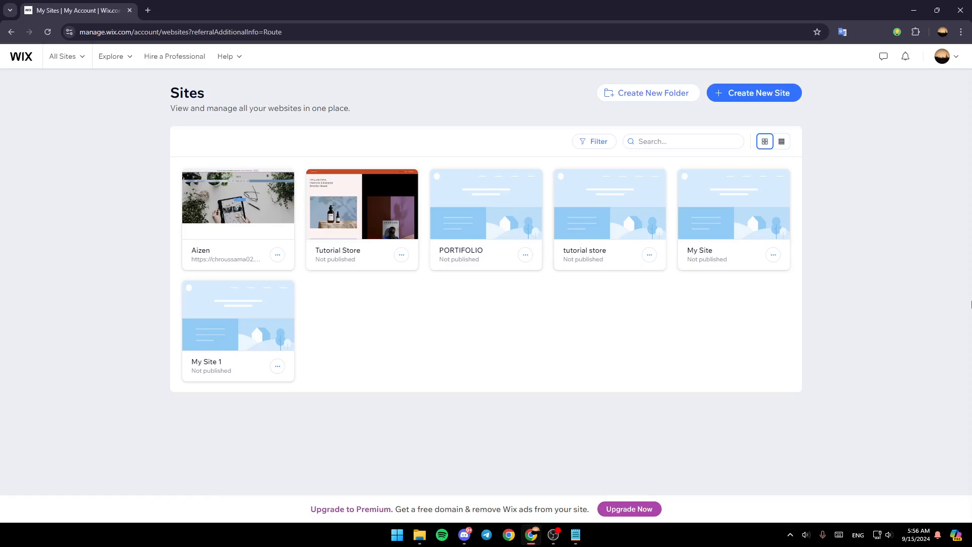
mouse_move(647, 93)
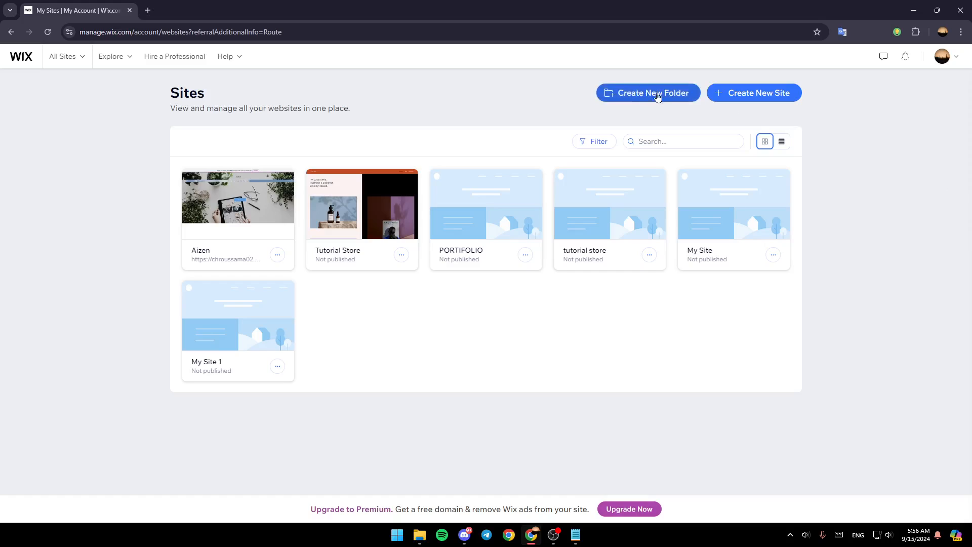
mouse_move(753, 93)
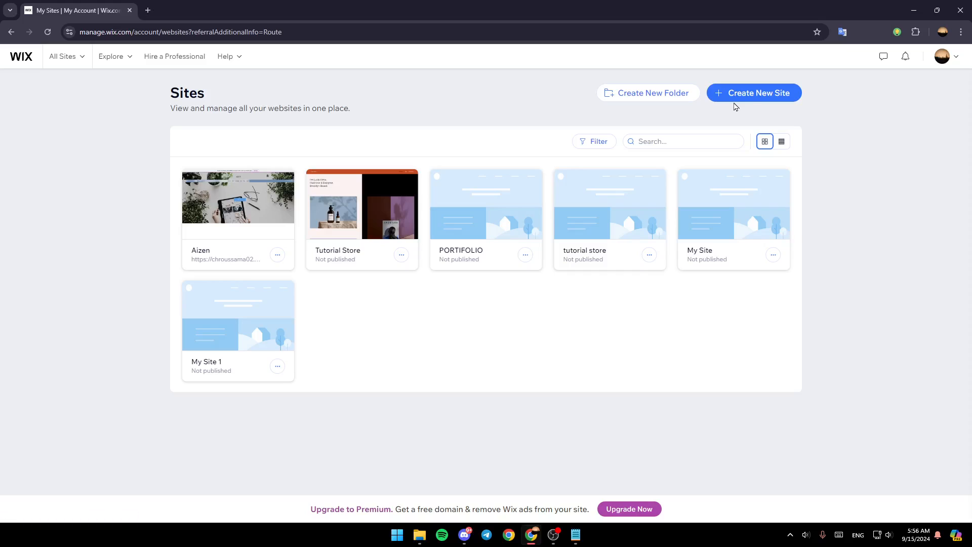
mouse_move(457, 314)
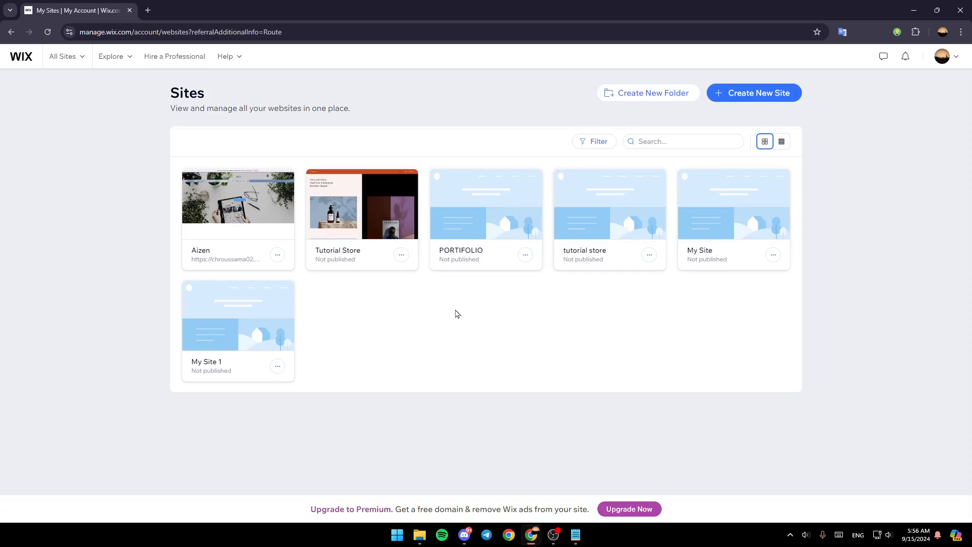
mouse_move(484, 305)
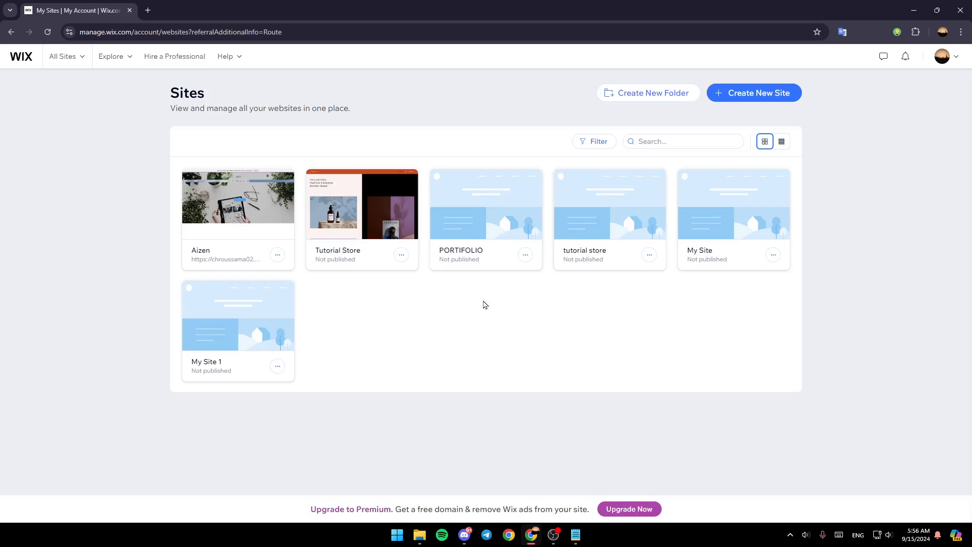
mouse_move(733, 203)
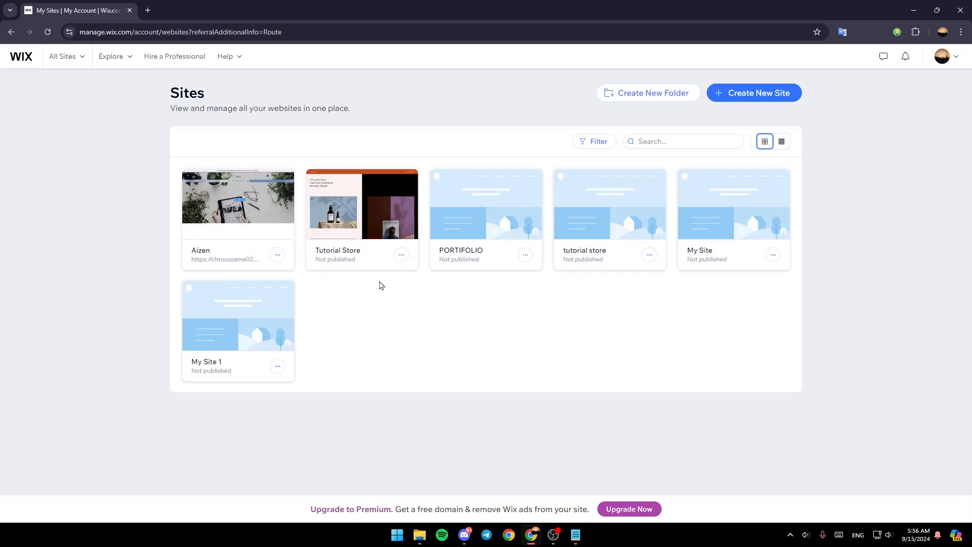
mouse_move(301, 299)
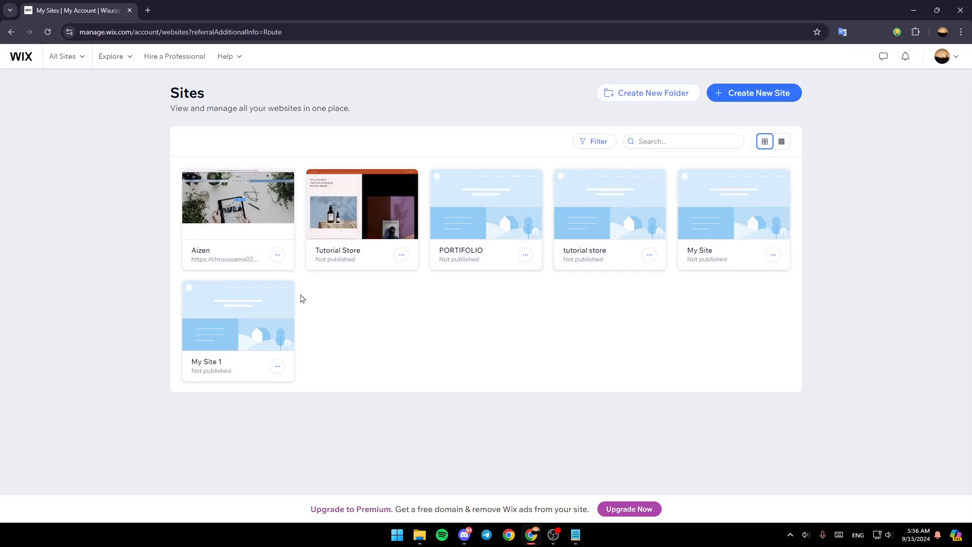
mouse_move(237, 204)
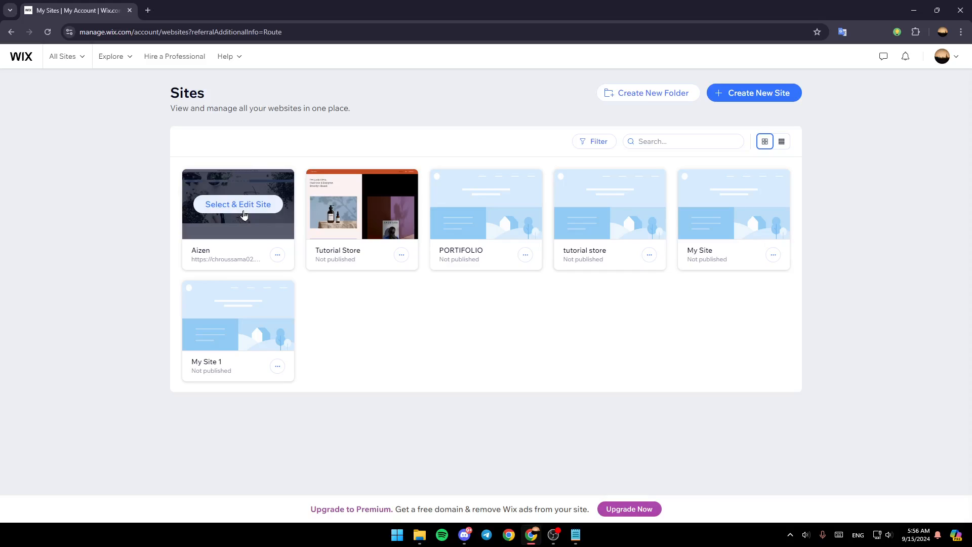
Enter the Aizen site's dashboard from the Sites list
click(238, 204)
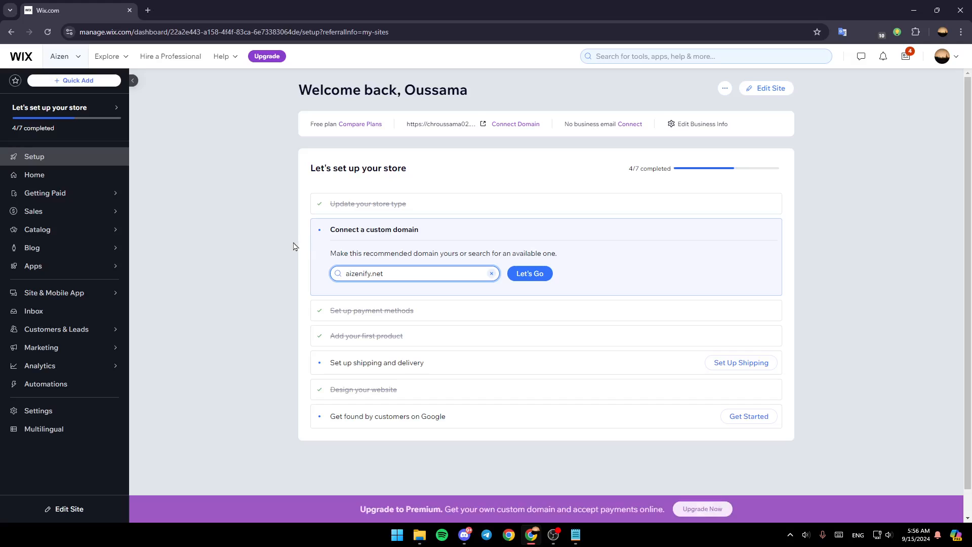
mouse_move(331, 273)
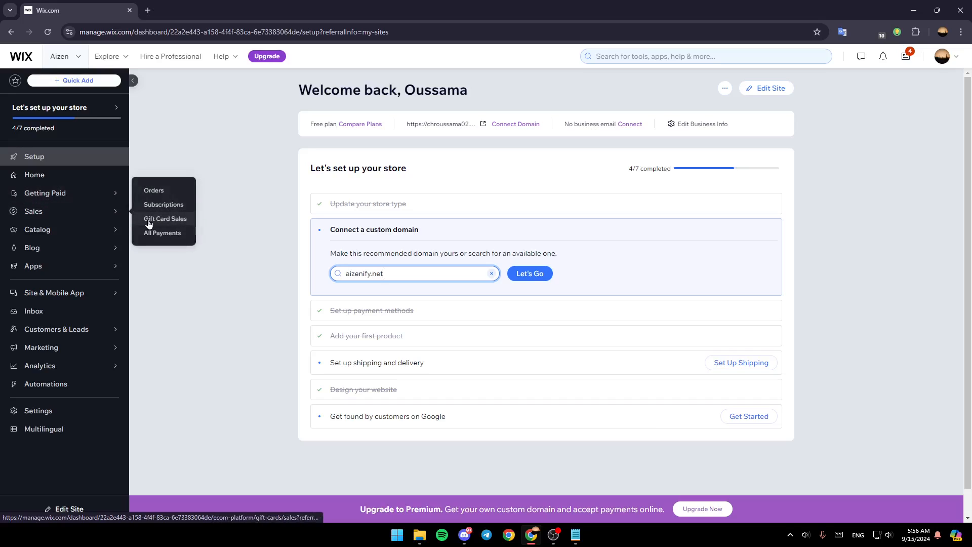
mouse_move(32, 266)
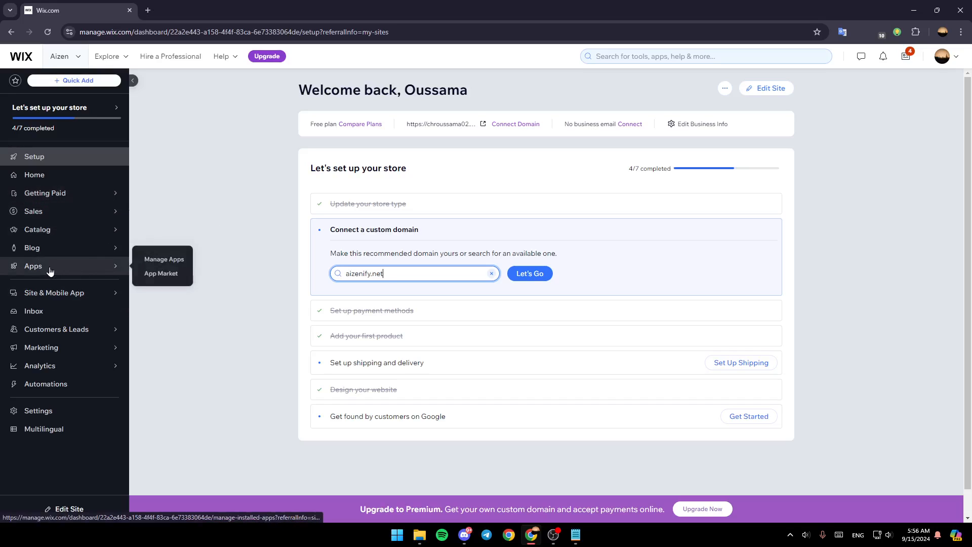
mouse_move(78, 269)
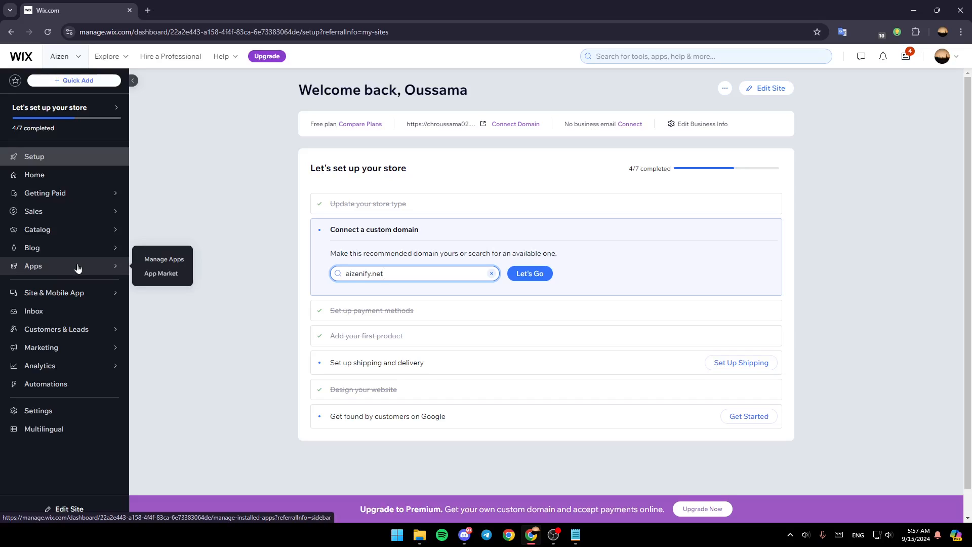
mouse_move(170, 274)
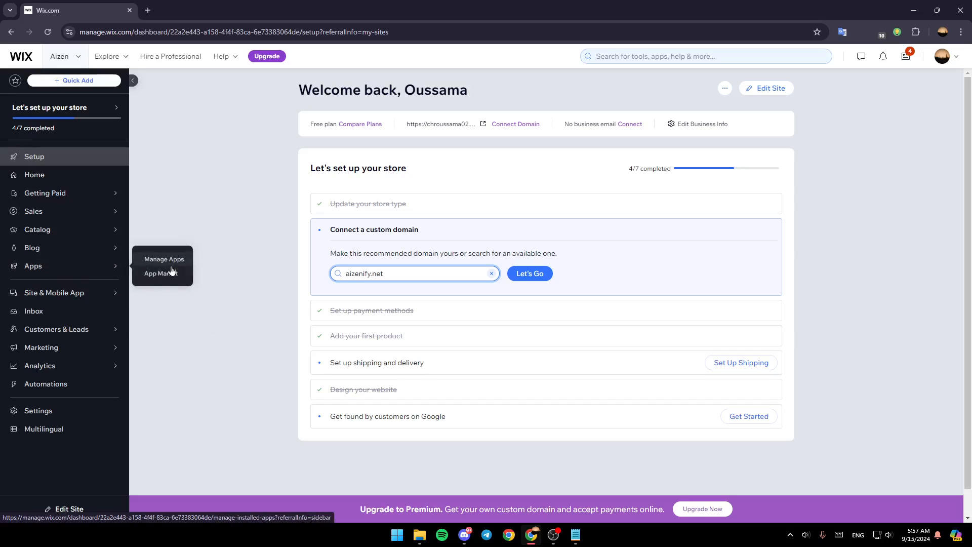
mouse_move(161, 273)
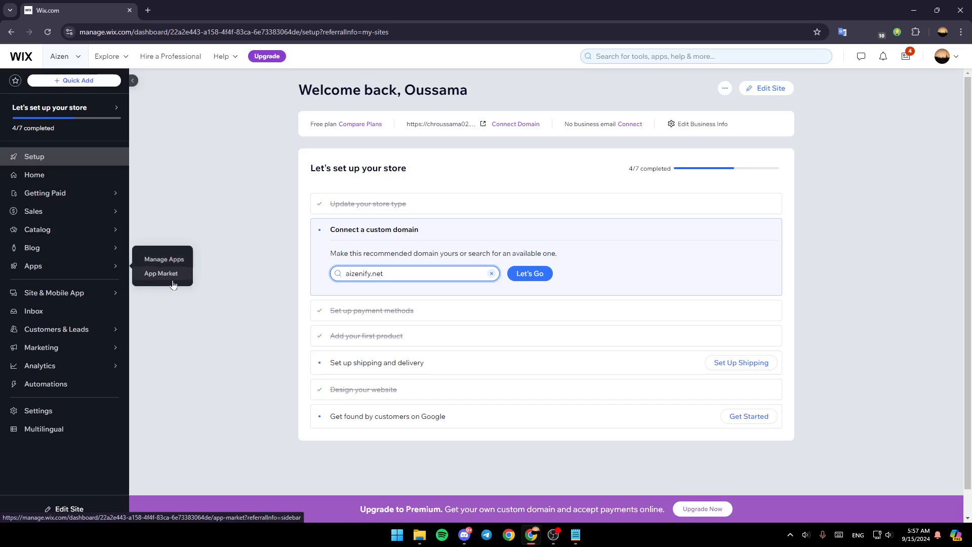
Go to the App Market from the dashboard sidebar's Apps menu
click(160, 273)
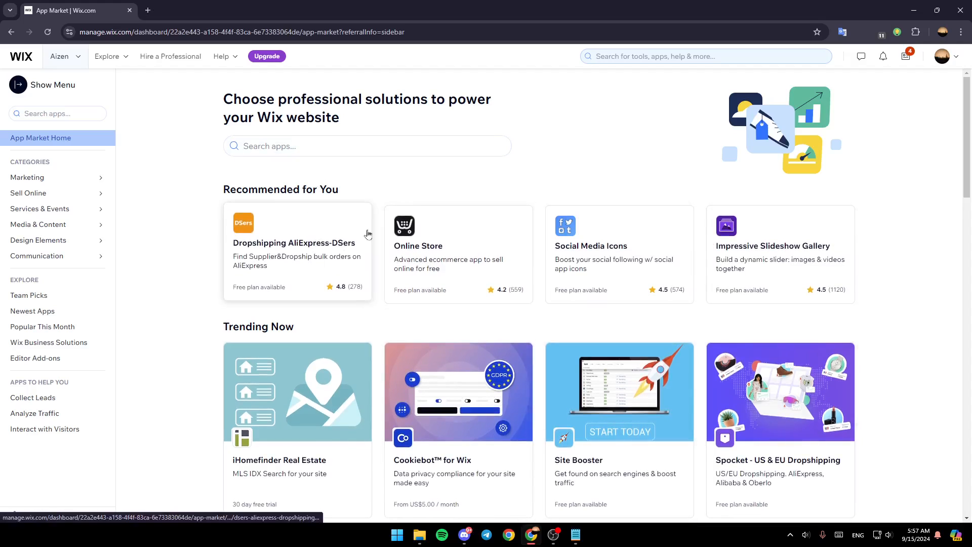
Search the dashboard for 'inst' to surface Instagram-related tools
click(705, 56)
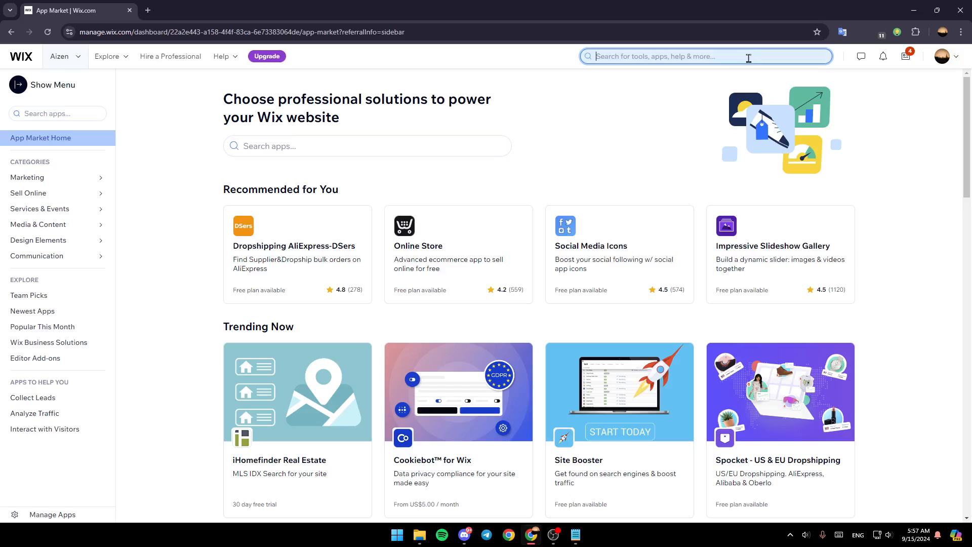
text(instagram)
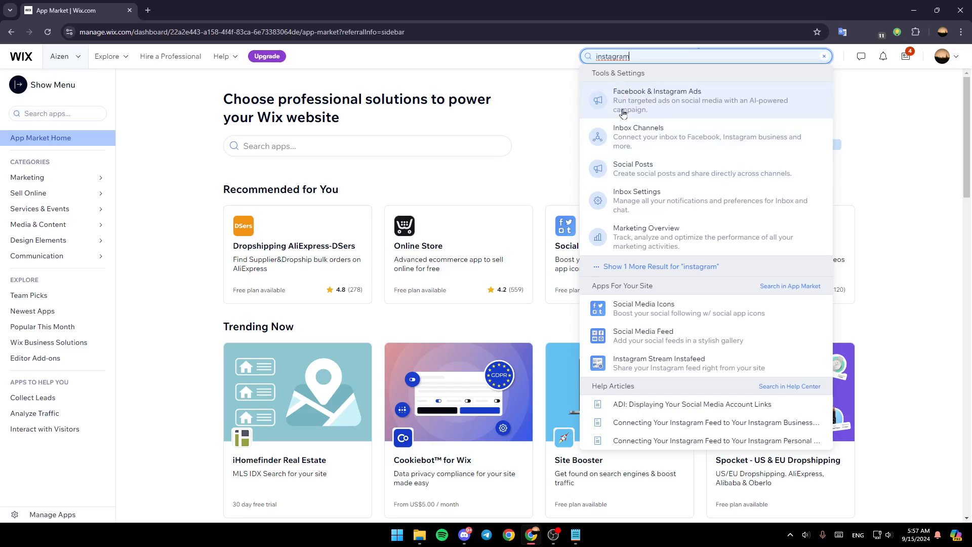
mouse_move(695, 103)
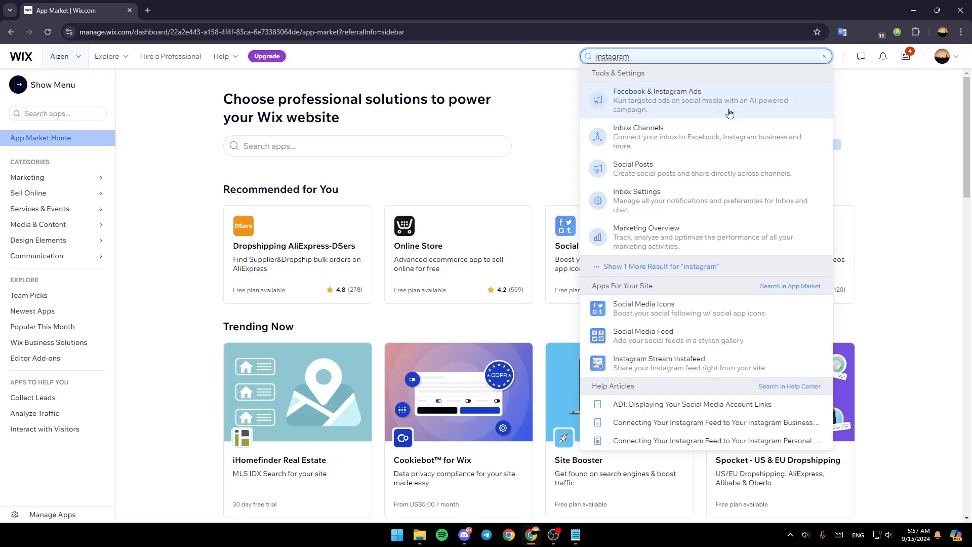
mouse_move(664, 115)
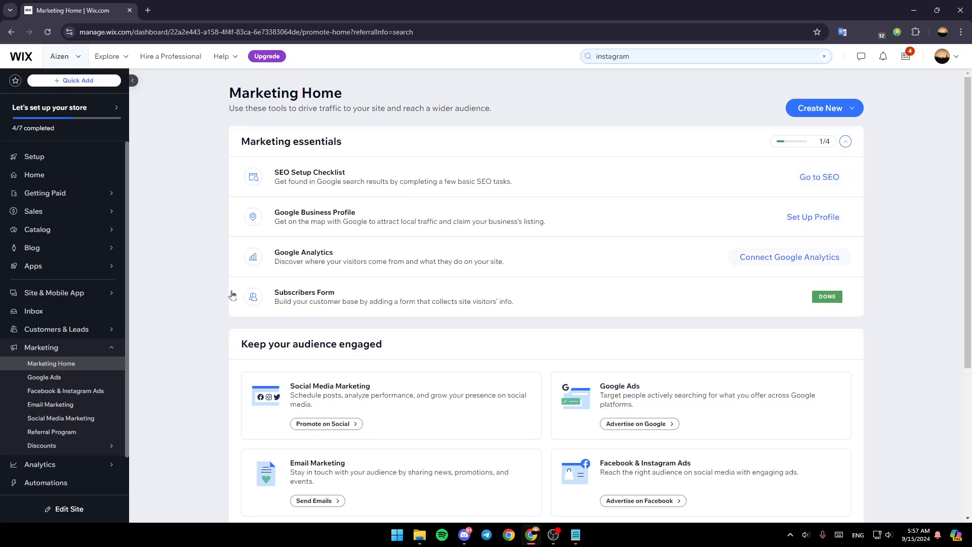
mouse_move(183, 250)
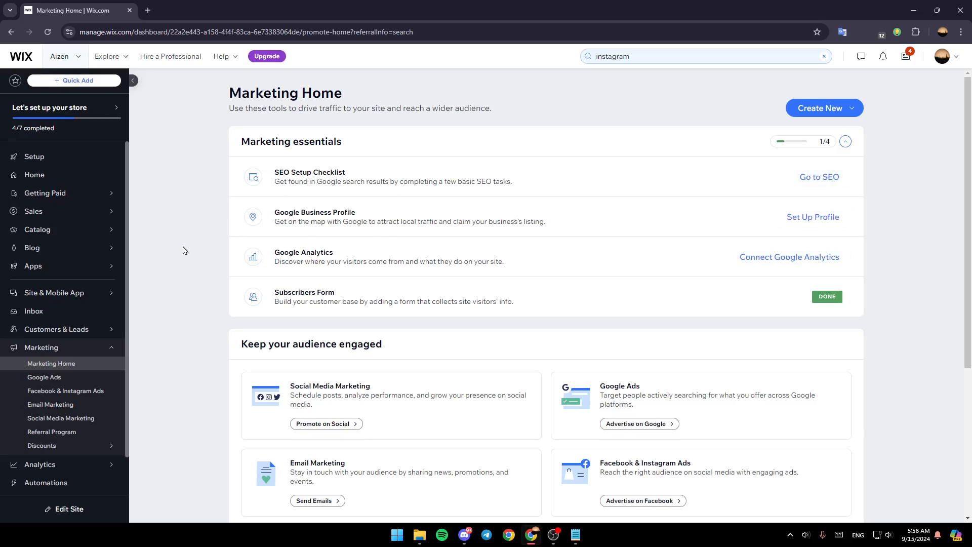
Start Advertise on Facebook from the Facebook & Instagram Ads card on Marketing Home
scroll(down, 3)
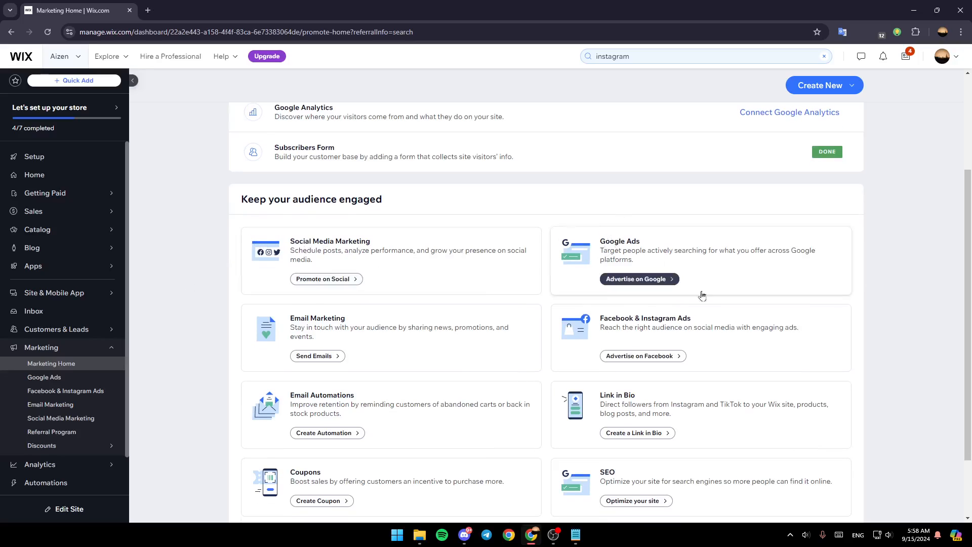
mouse_move(643, 355)
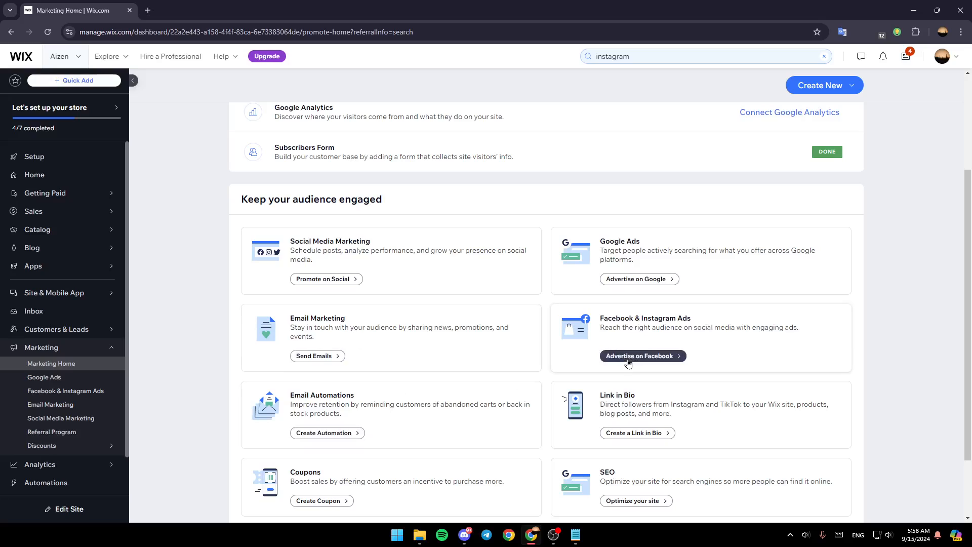
mouse_move(678, 333)
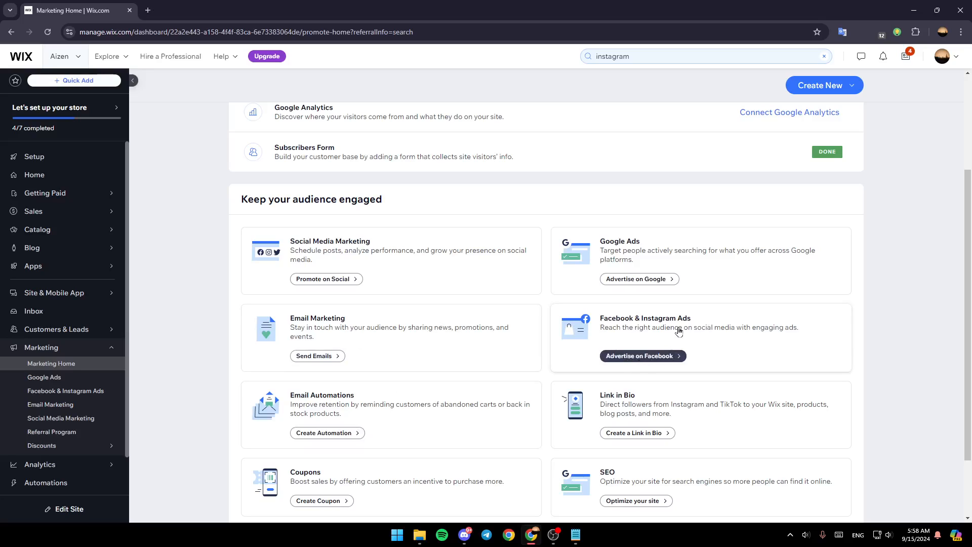
click(642, 356)
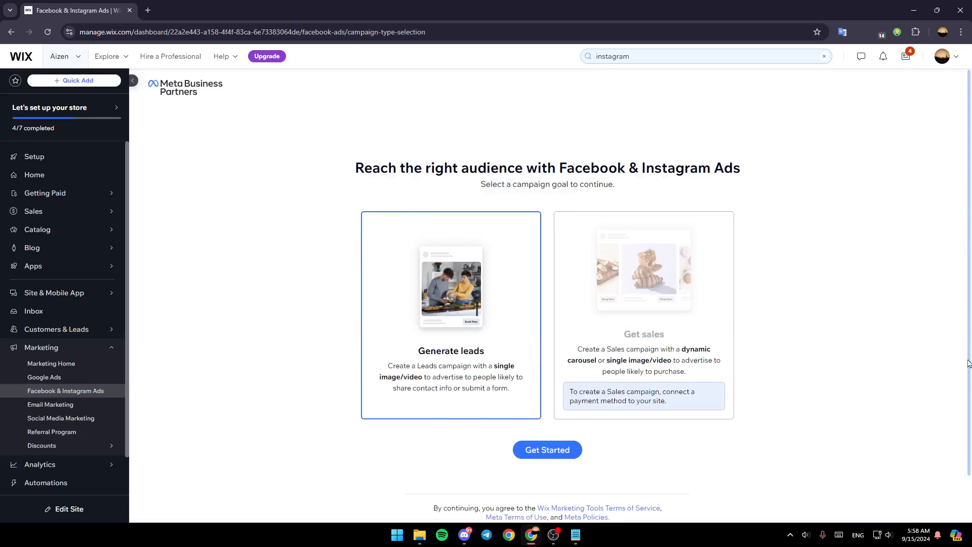
click(546, 450)
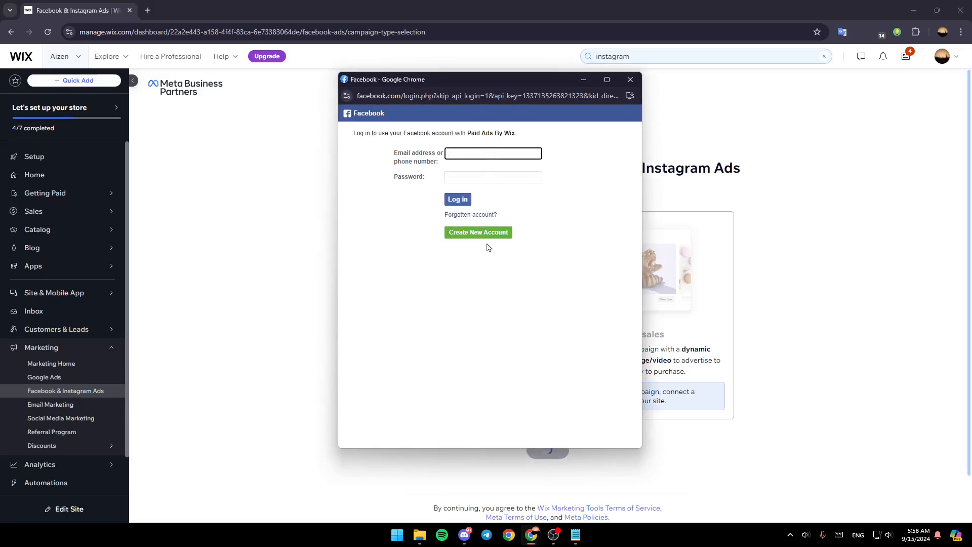
click(629, 79)
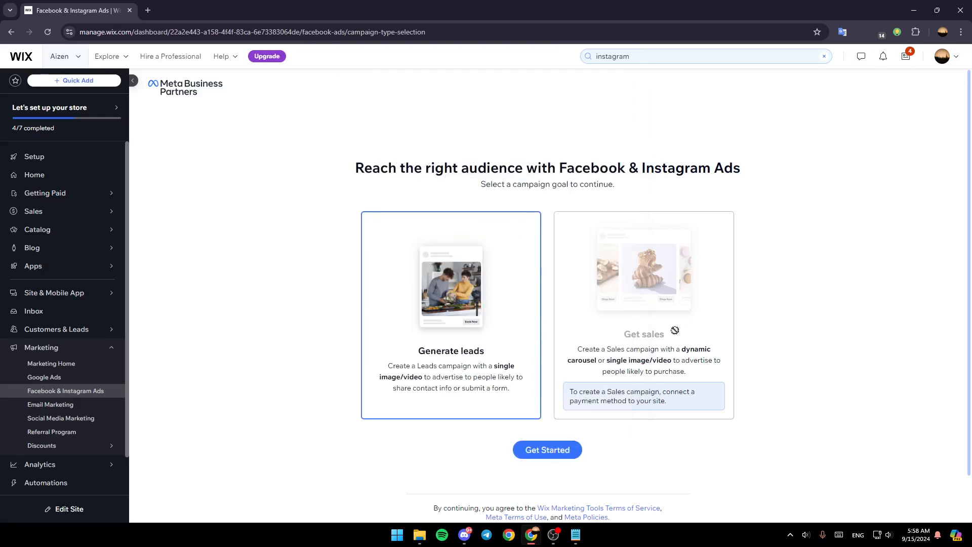
mouse_move(470, 292)
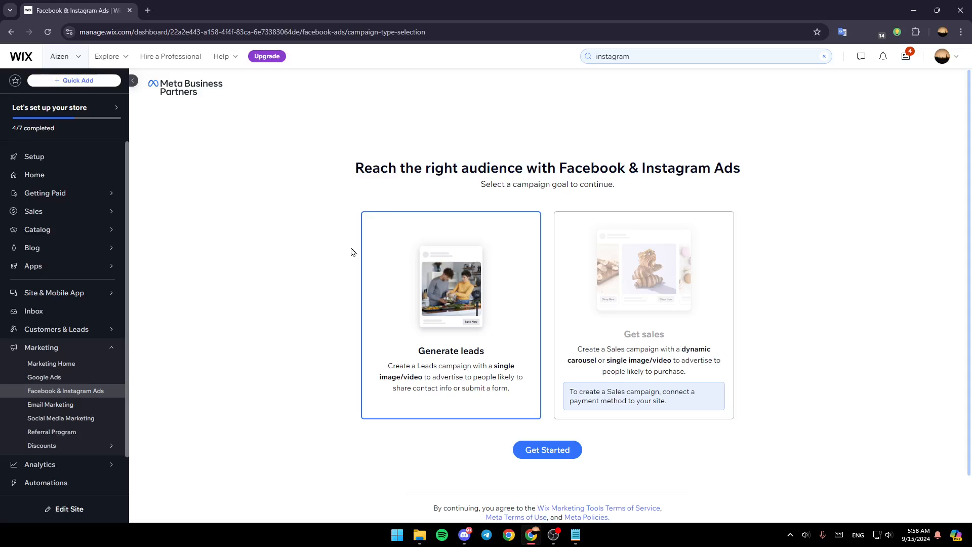
mouse_move(795, 327)
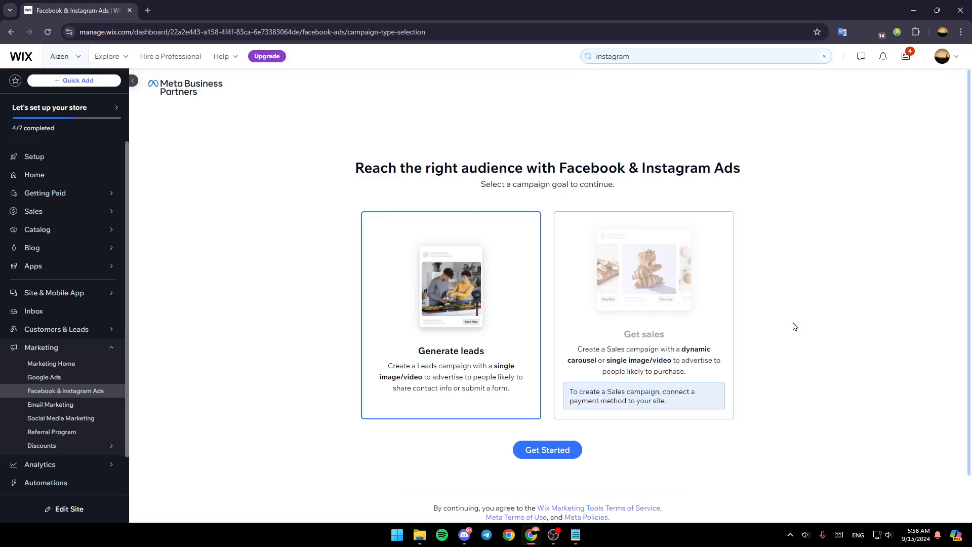